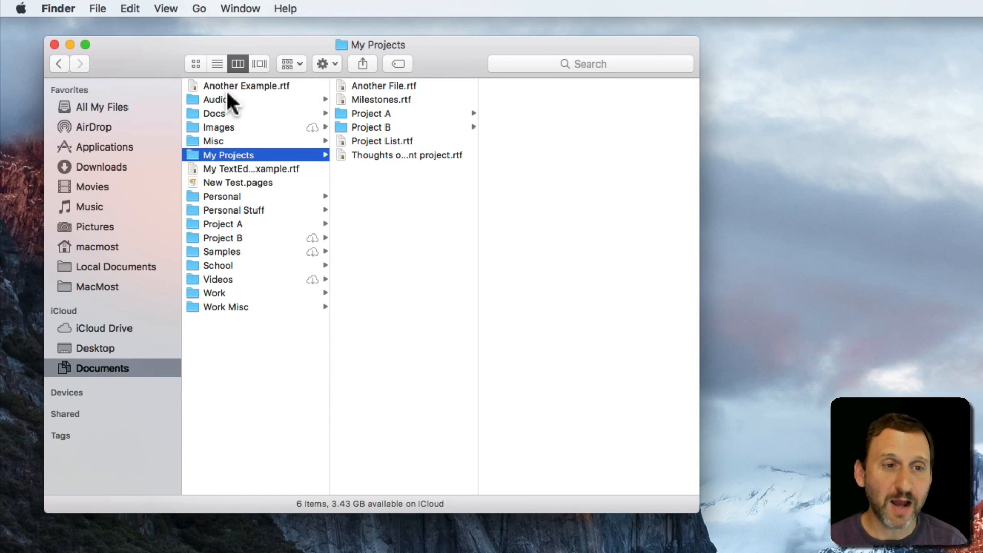
mouse_move(287, 152)
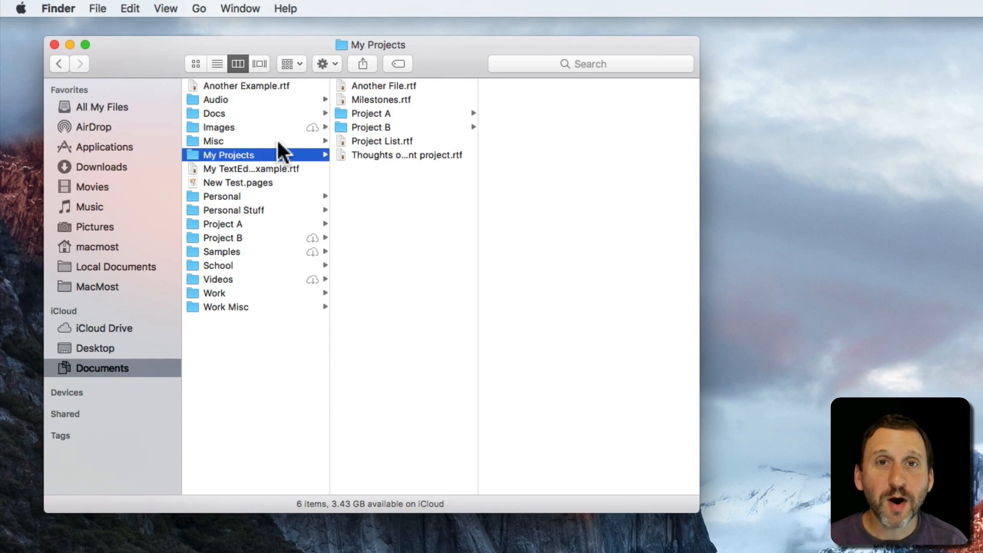
mouse_move(332, 188)
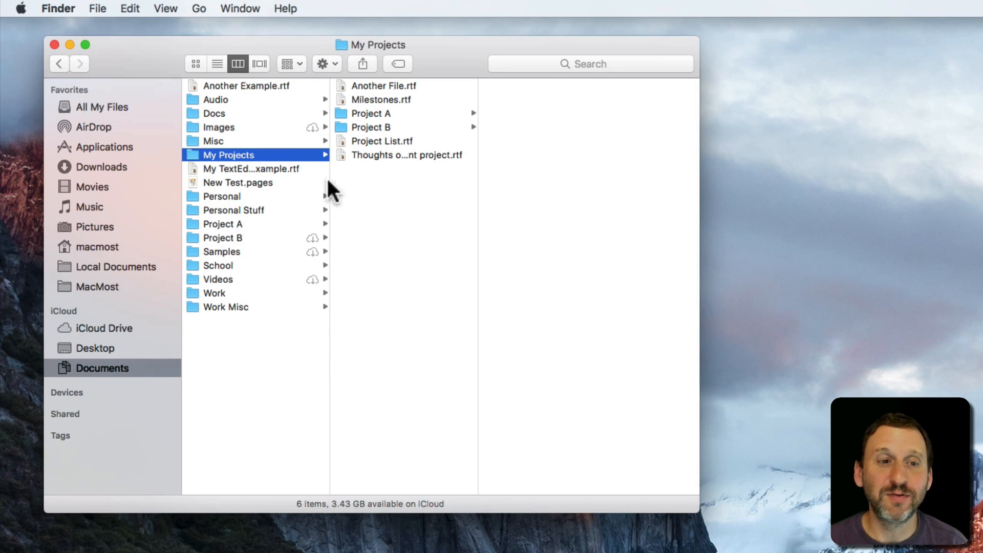
mouse_move(340, 389)
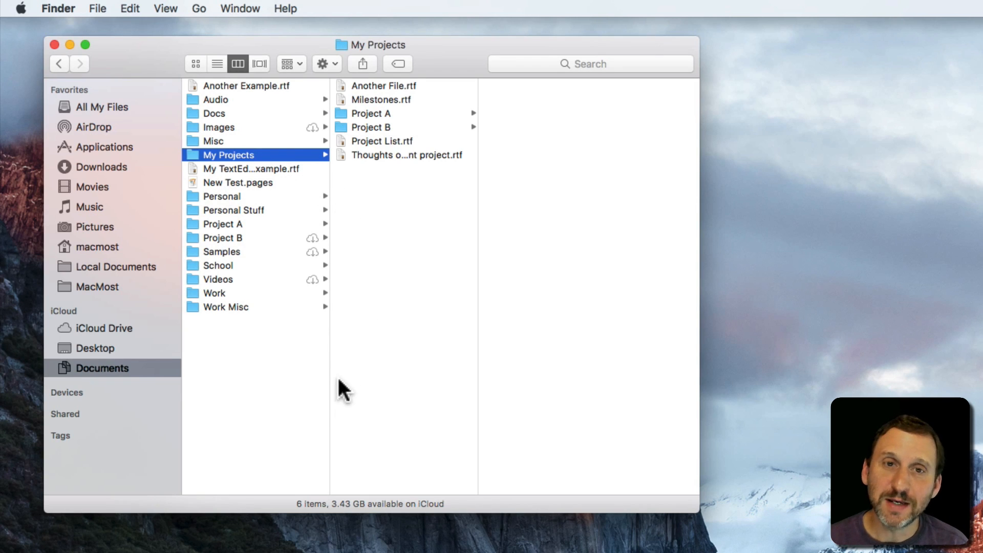
mouse_move(477, 388)
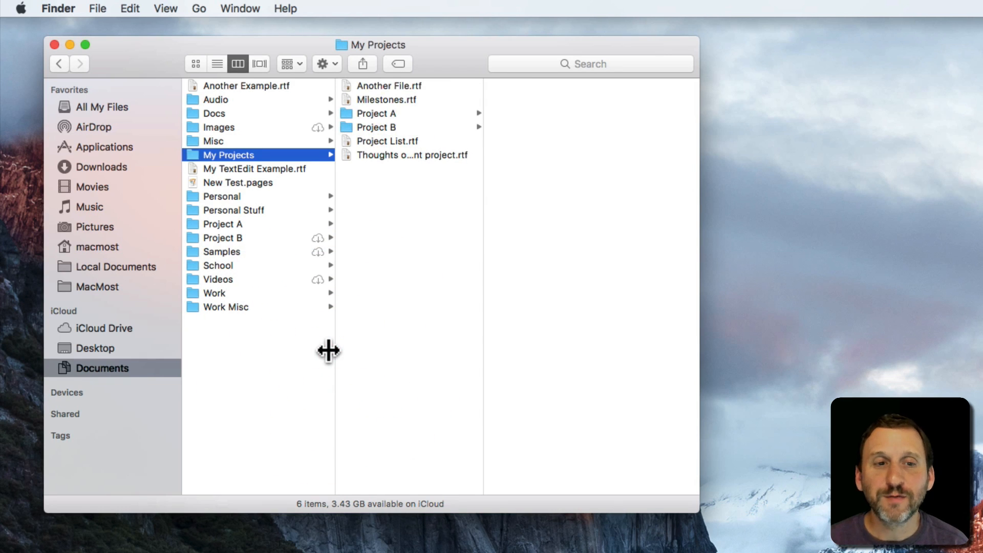
mouse_move(439, 177)
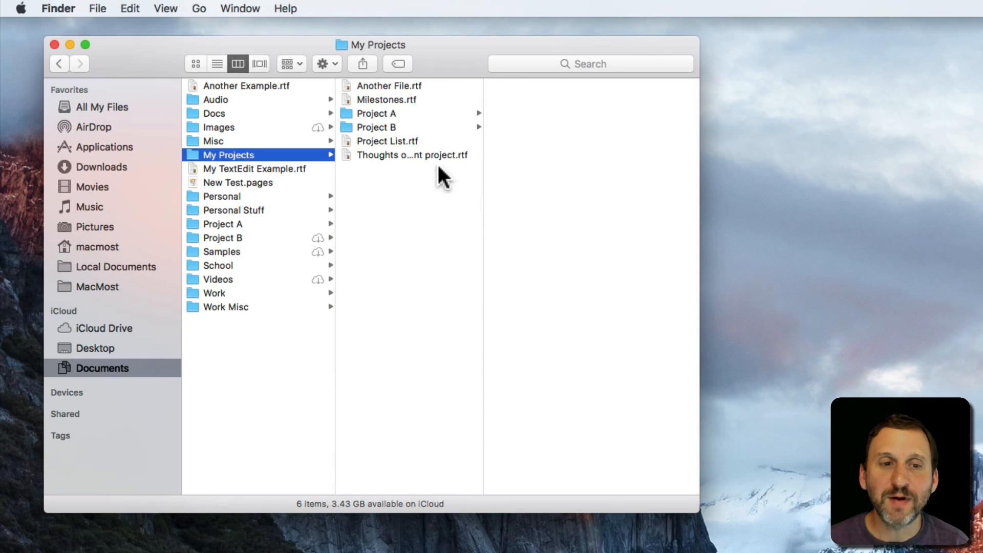
Step: Widen the My Projects contents column so 'Thoughts on the current project.rtf' fits, then narrow it again
click(409, 156)
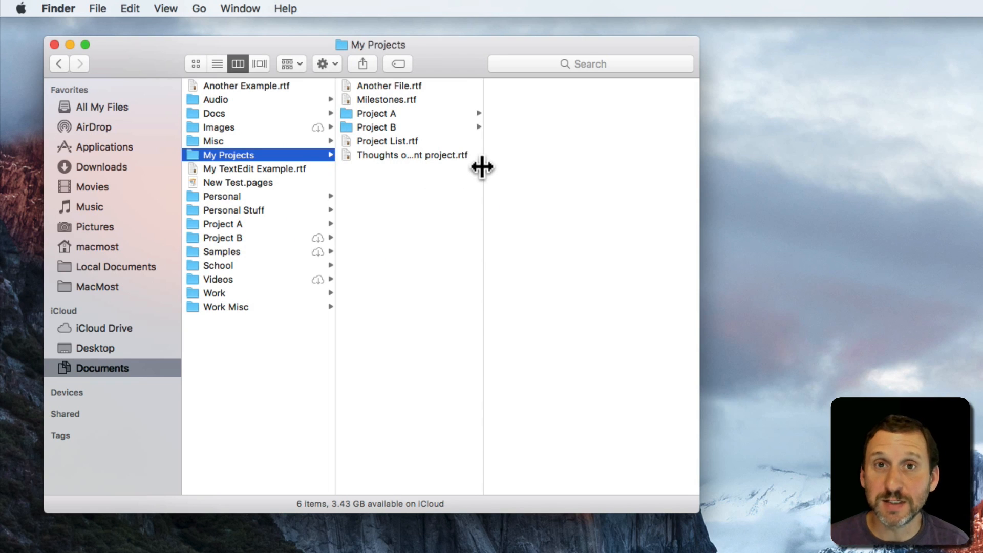
drag(482, 168, 557, 175)
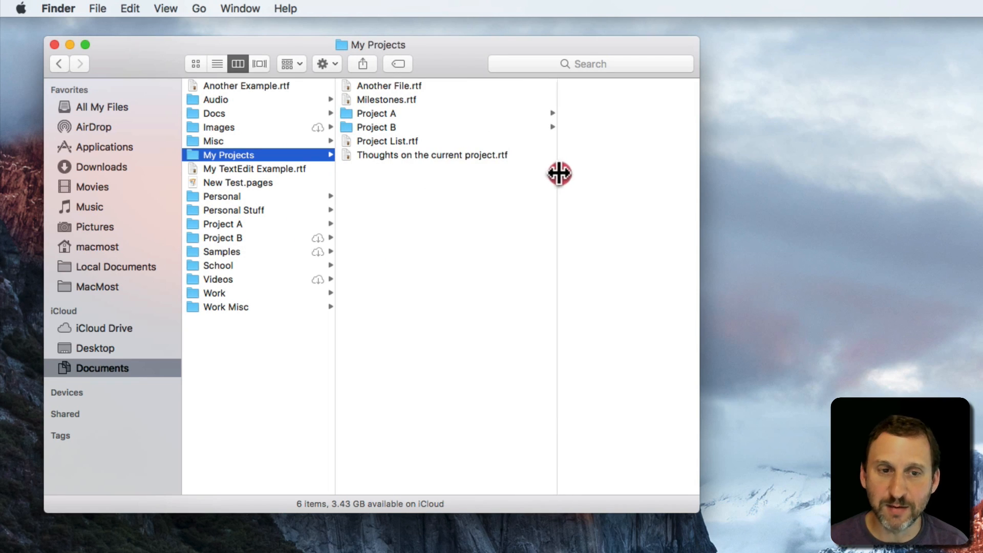
drag(559, 174, 466, 184)
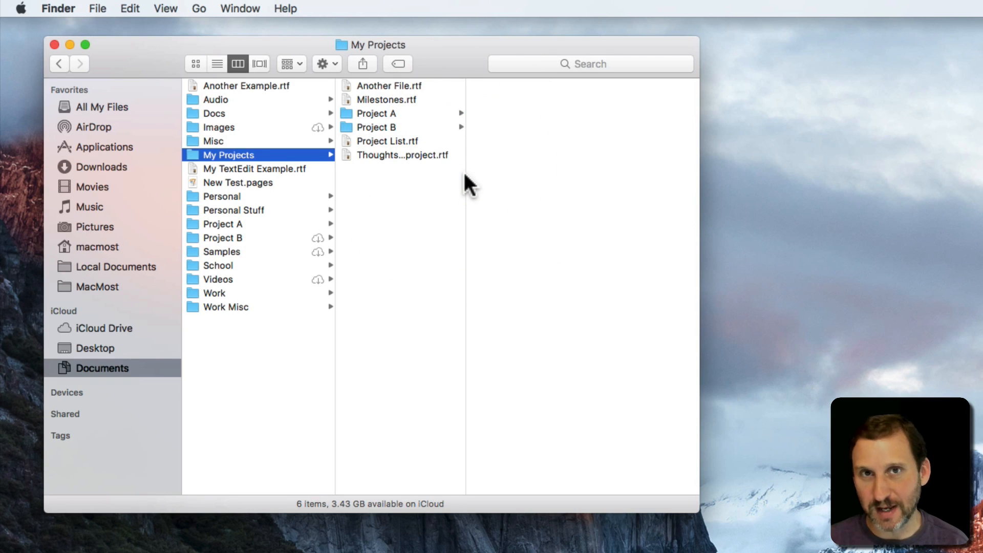
mouse_move(467, 369)
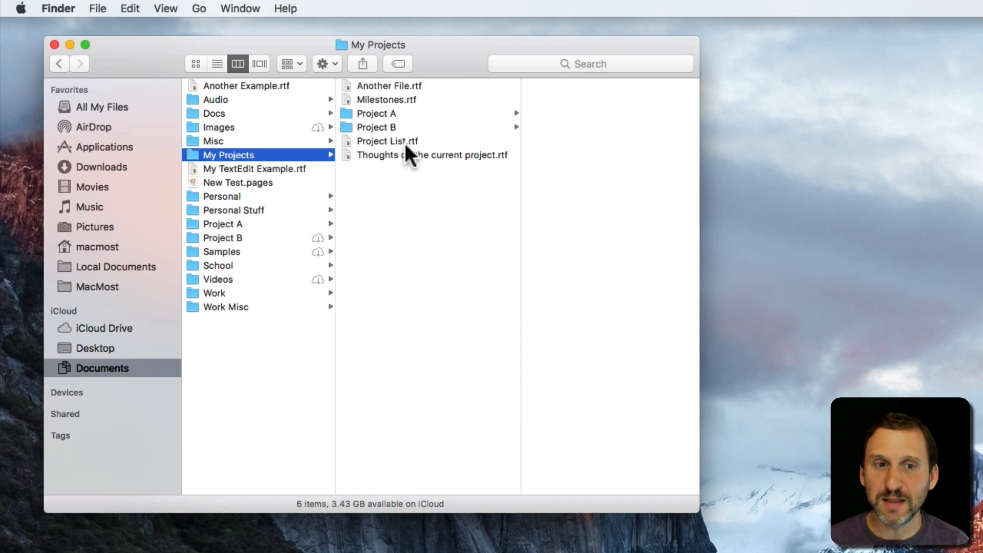
mouse_move(378, 165)
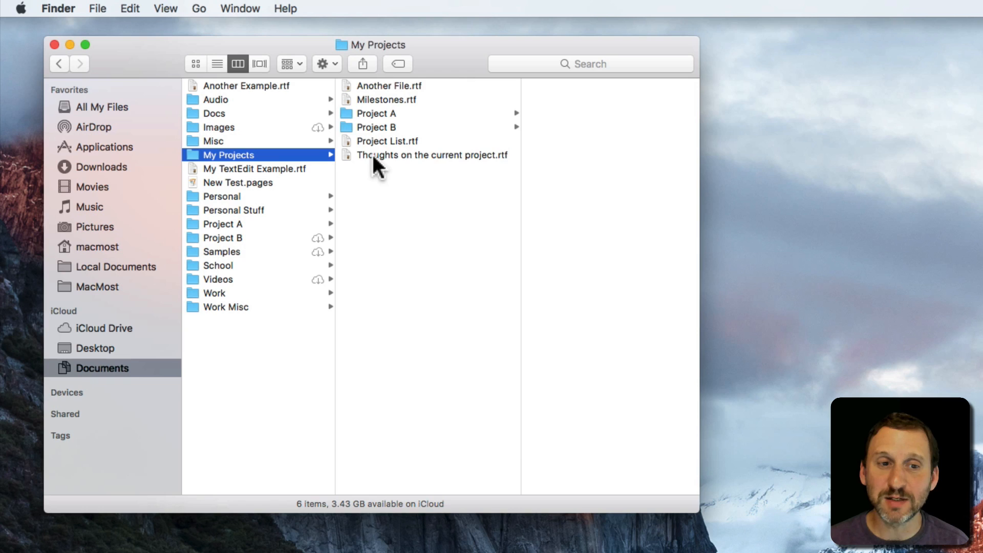
mouse_move(407, 166)
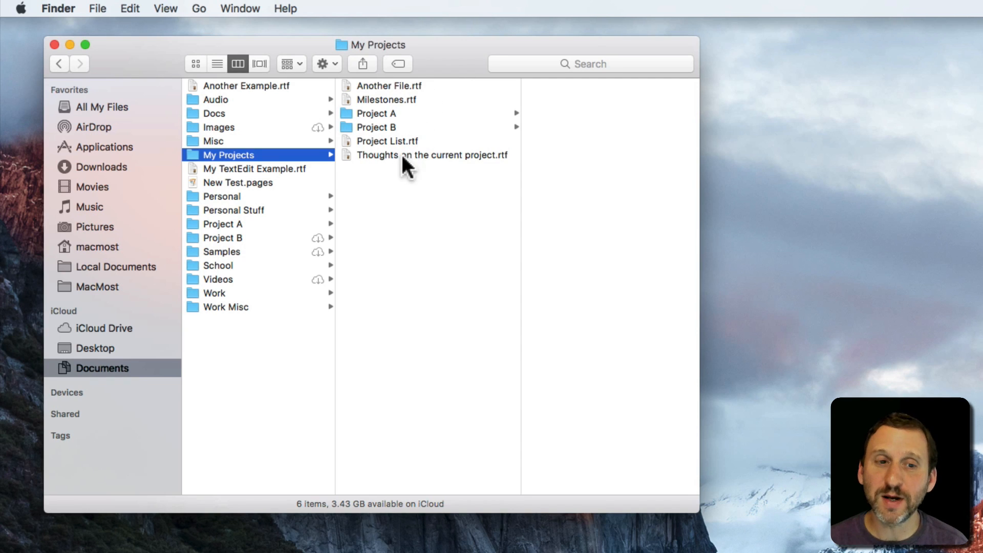
mouse_move(449, 119)
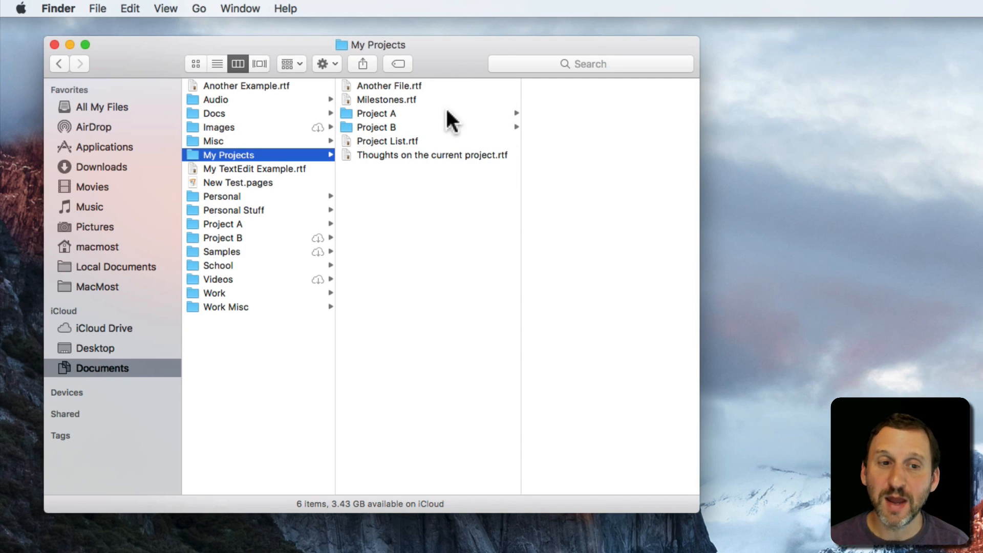
mouse_move(335, 360)
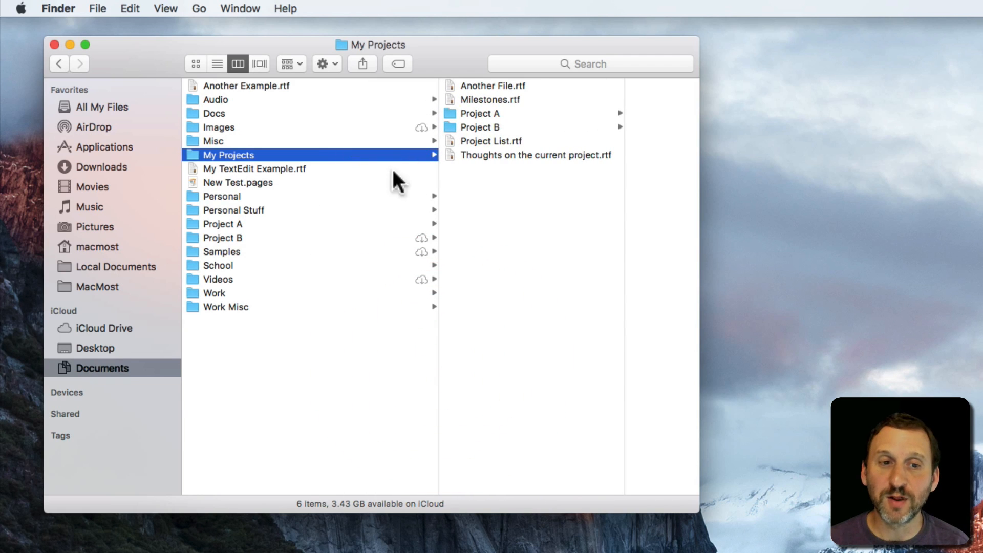
mouse_move(440, 419)
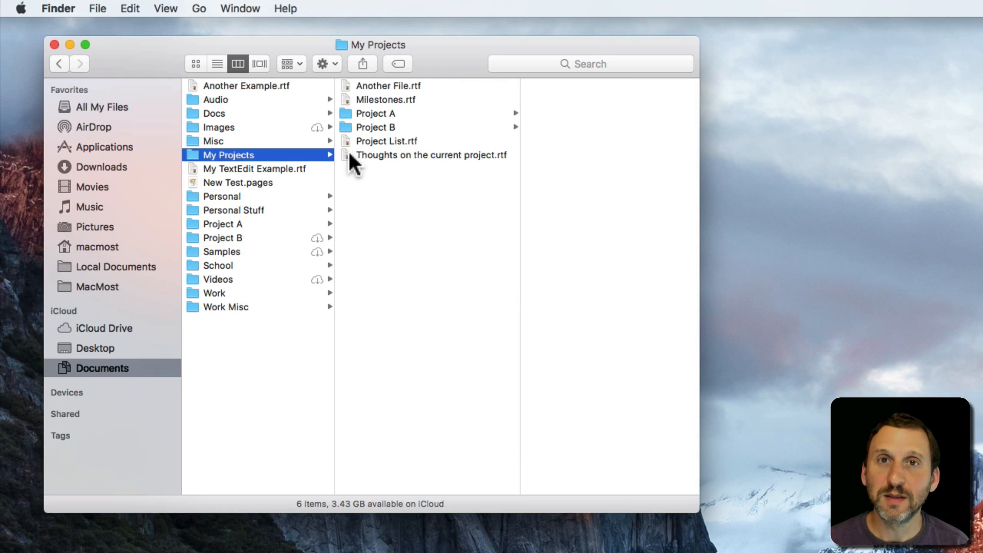
mouse_move(322, 172)
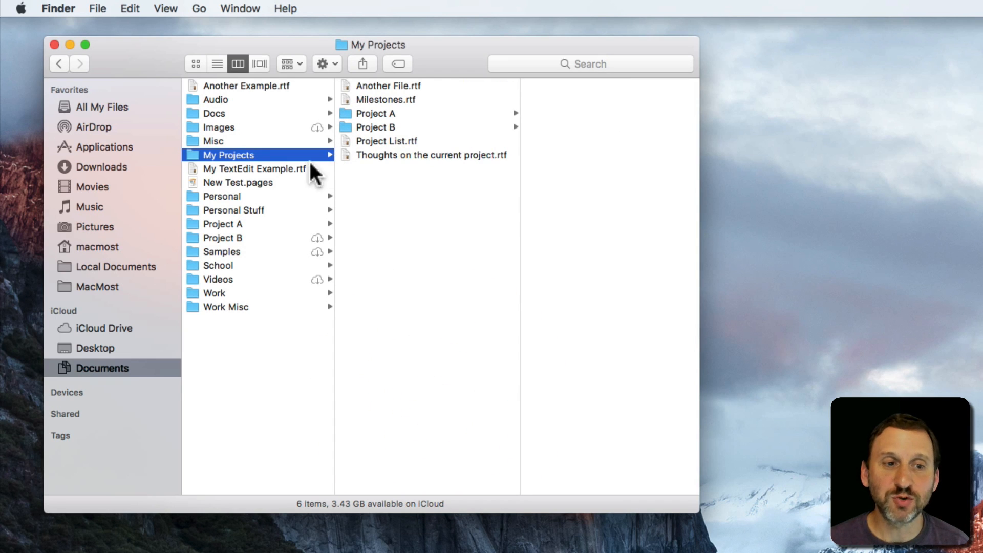
mouse_move(296, 148)
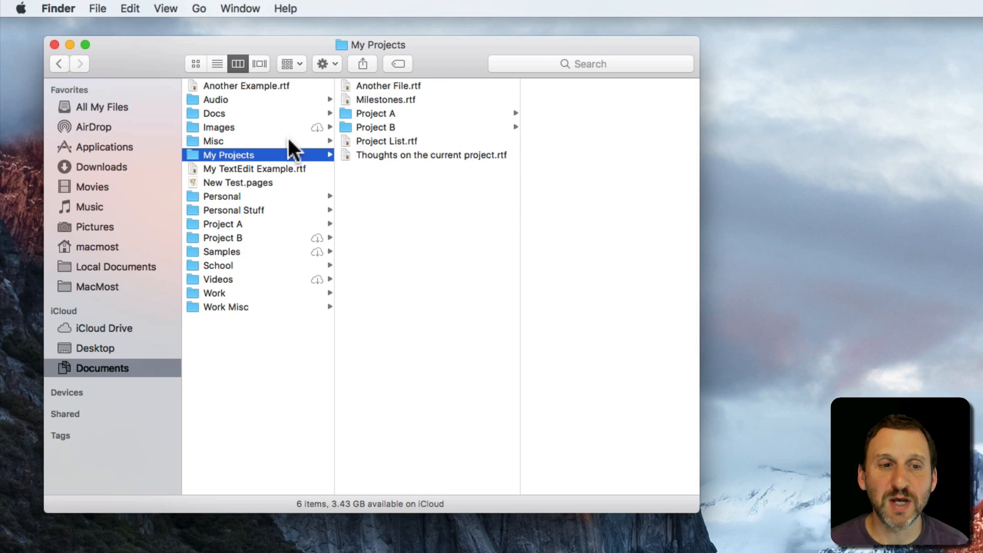
mouse_move(294, 215)
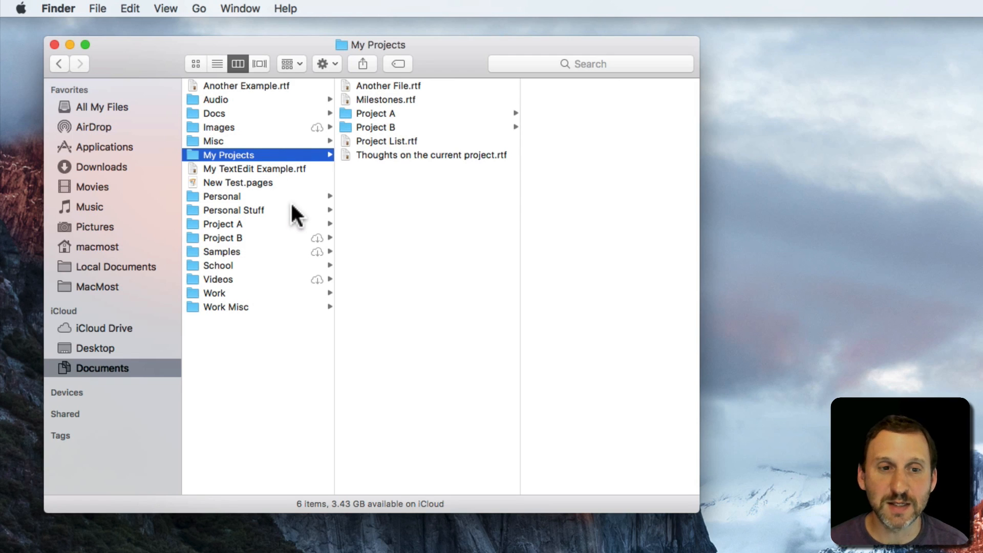
mouse_move(444, 62)
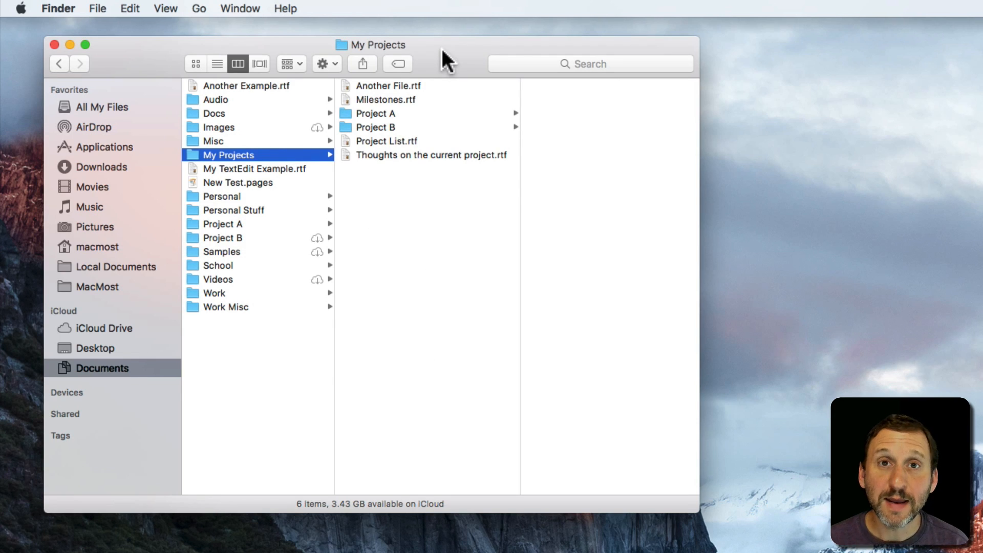
mouse_move(361, 304)
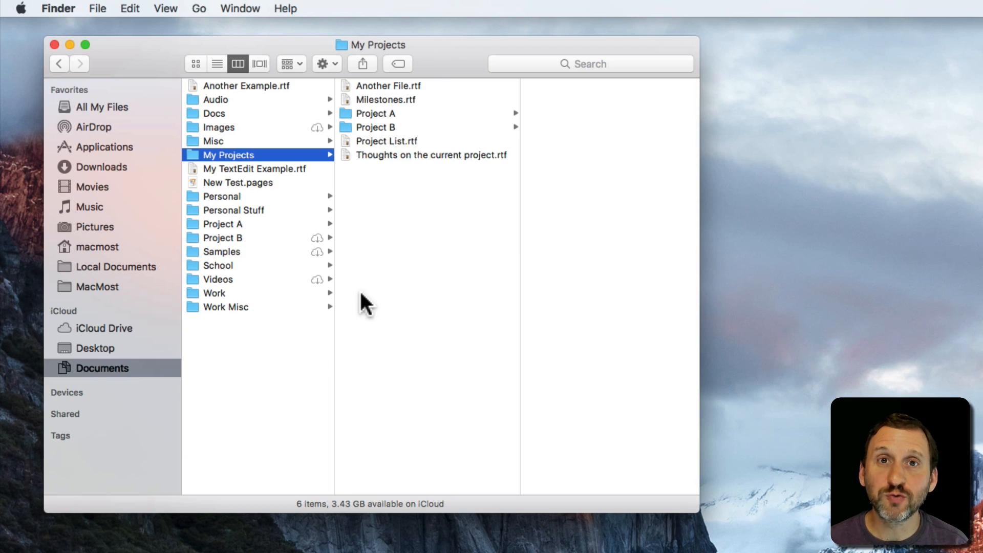
mouse_move(334, 384)
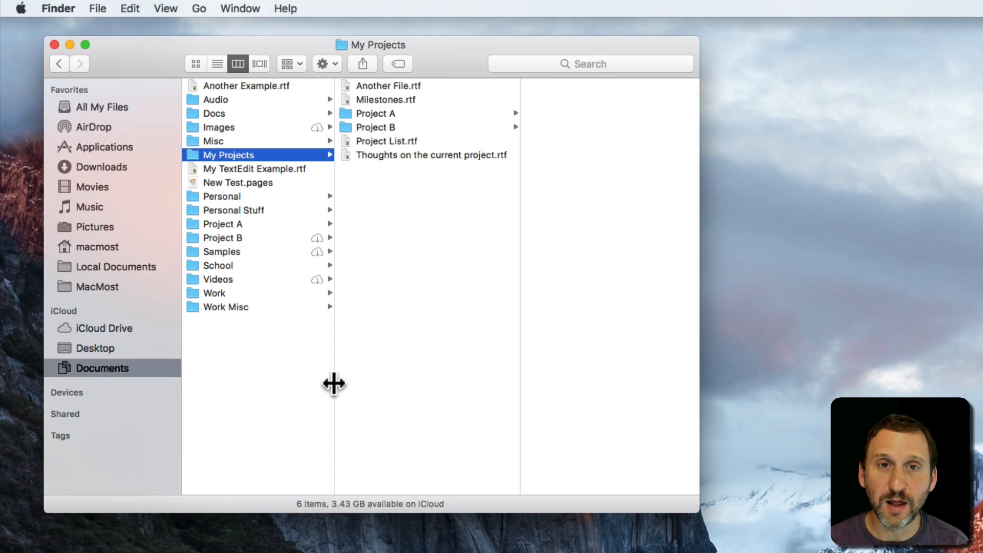
right_click(331, 384)
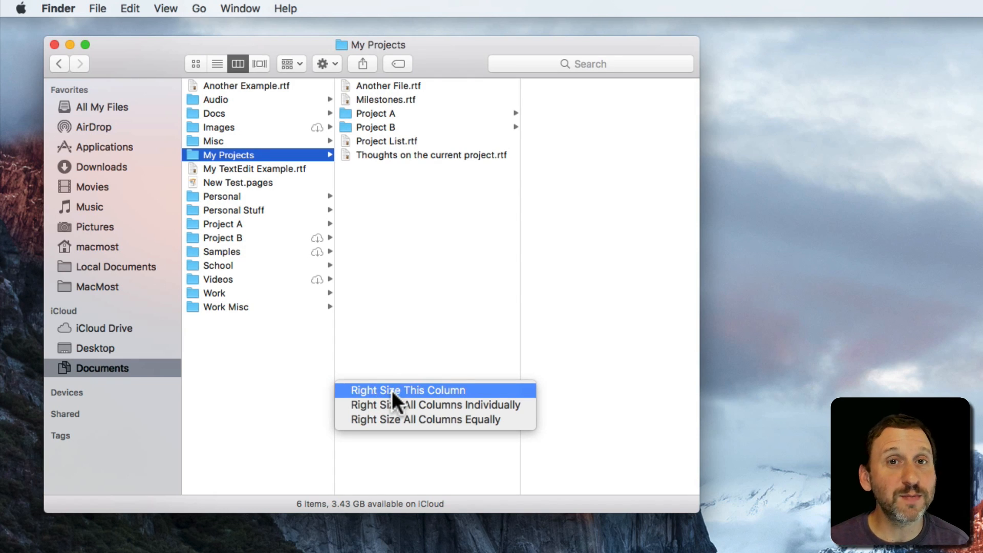
mouse_move(405, 413)
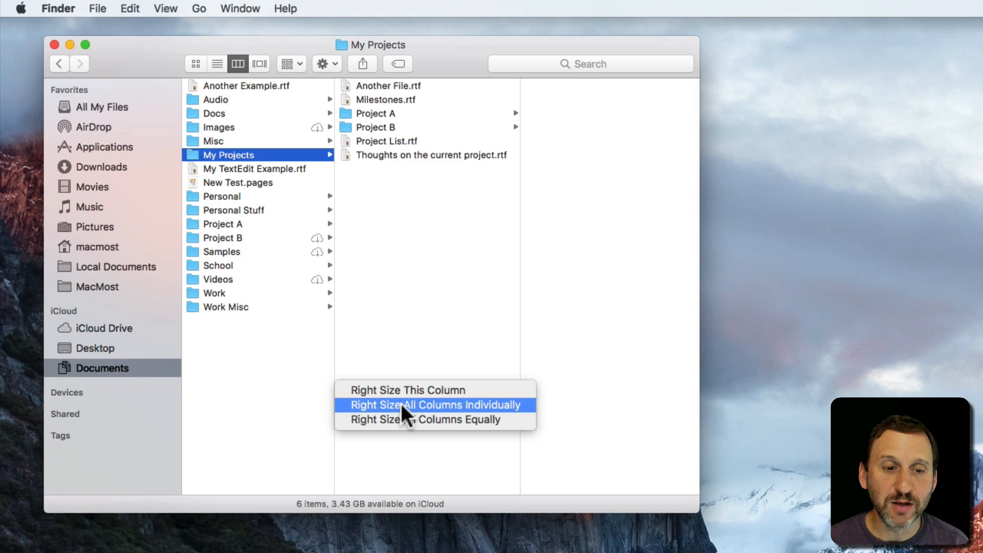
mouse_move(391, 412)
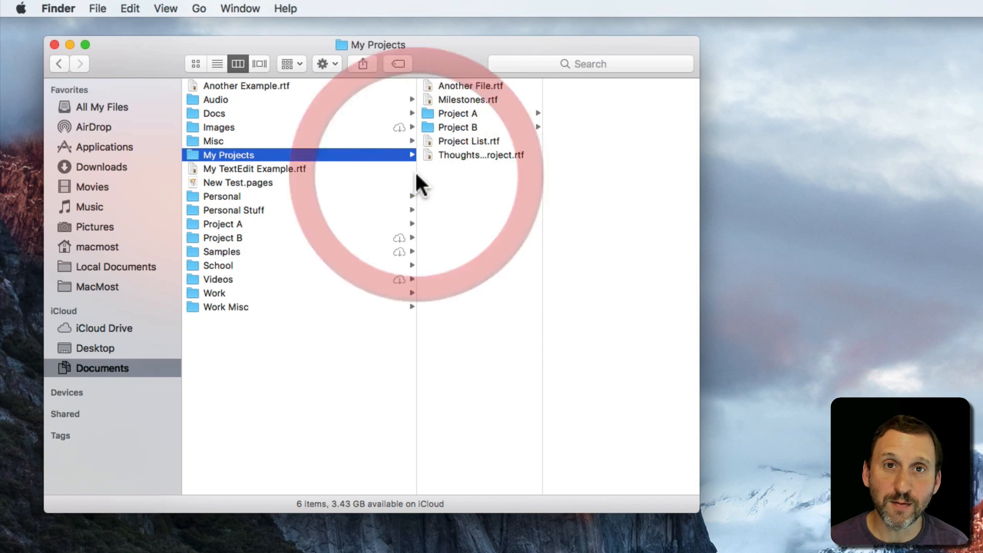
right_click(543, 329)
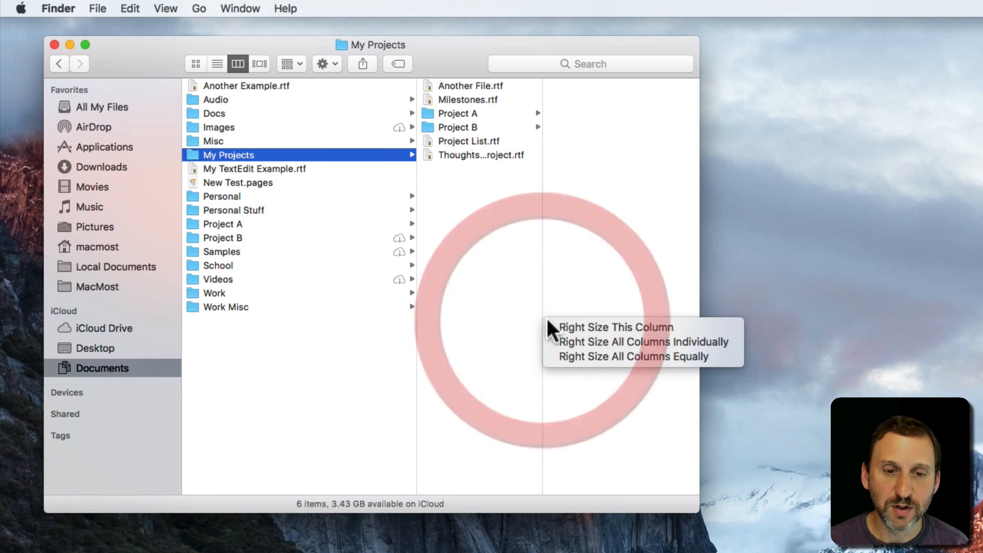
click(643, 342)
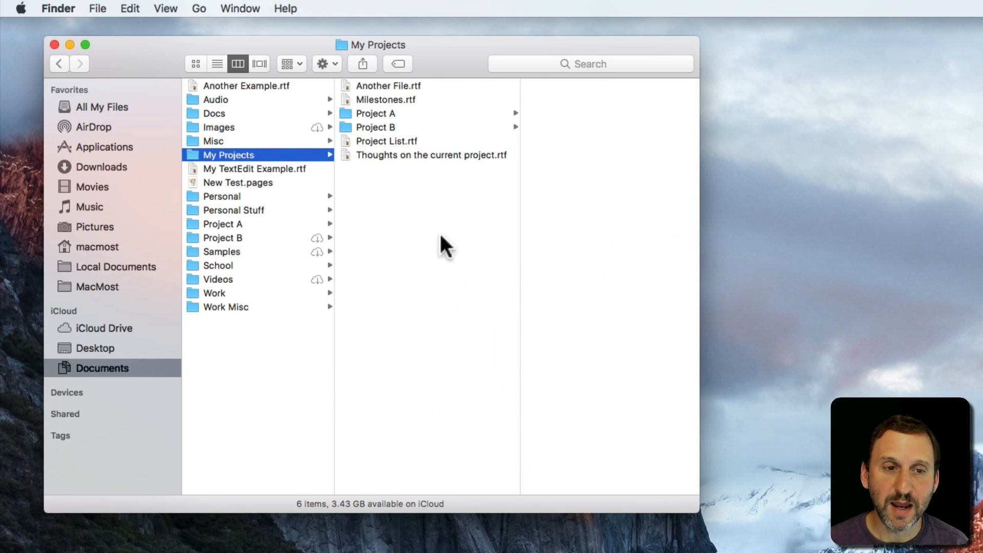
mouse_move(461, 158)
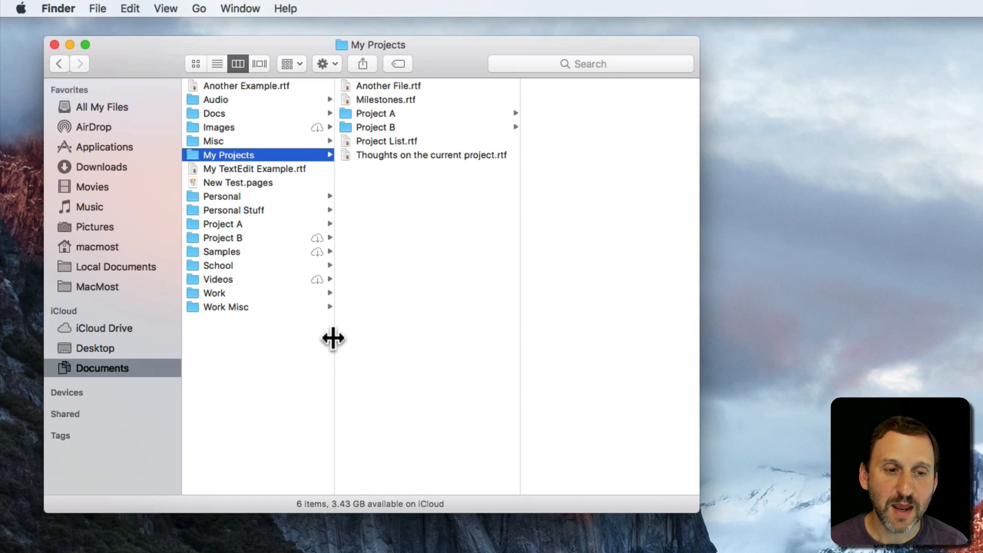
Step: Use Right Size All Columns Equally so both My Projects columns share one width fitting every name
right_click(334, 338)
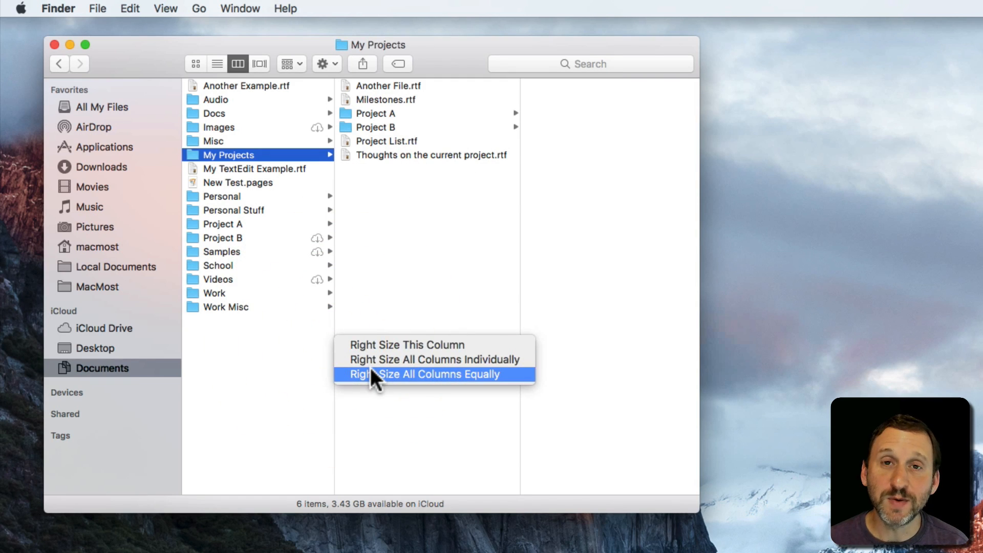
mouse_move(479, 169)
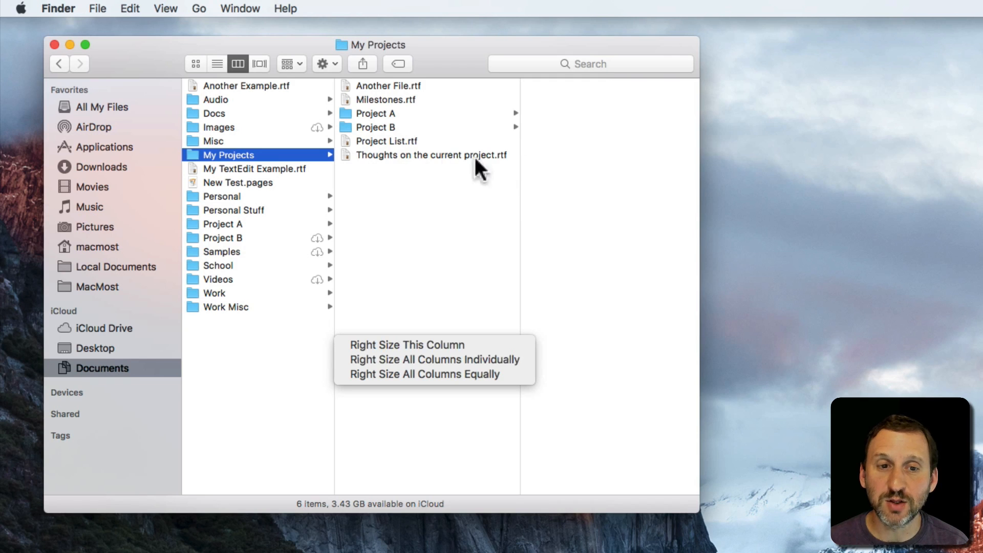
mouse_move(392, 380)
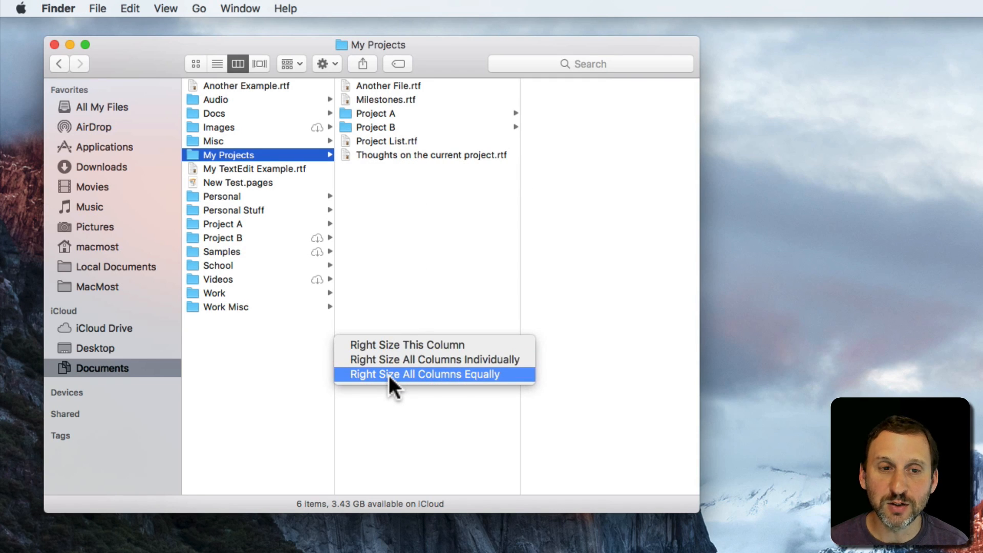
click(425, 375)
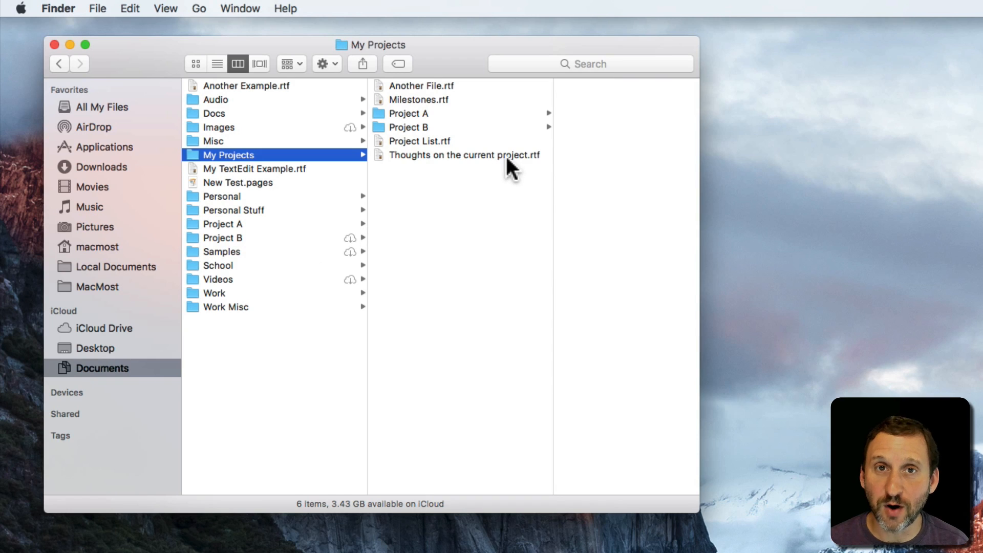
mouse_move(442, 64)
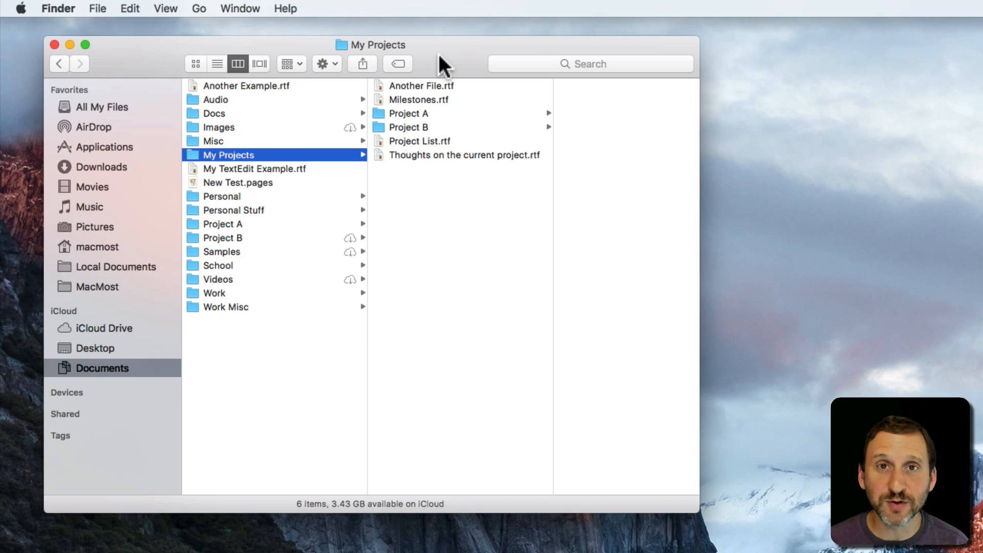
click(94, 8)
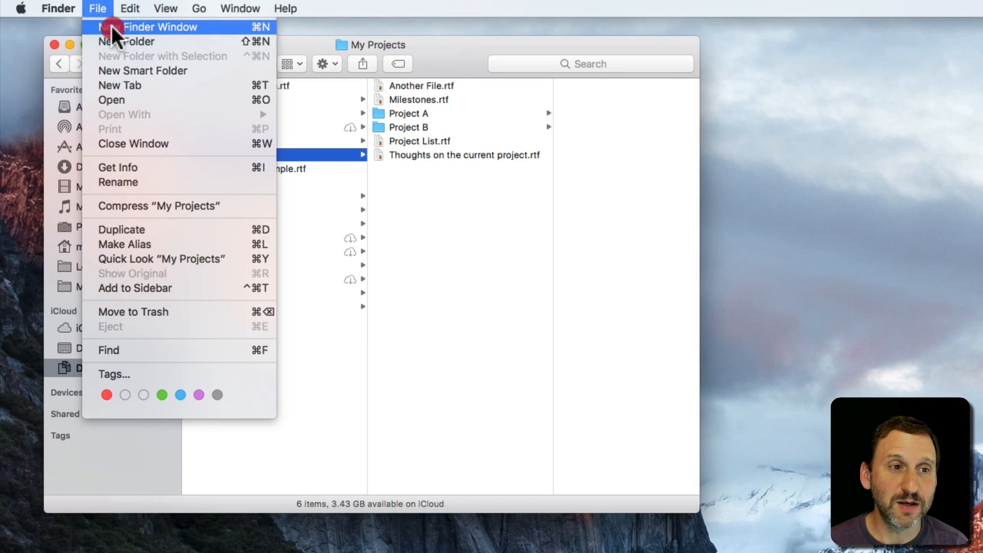
click(151, 27)
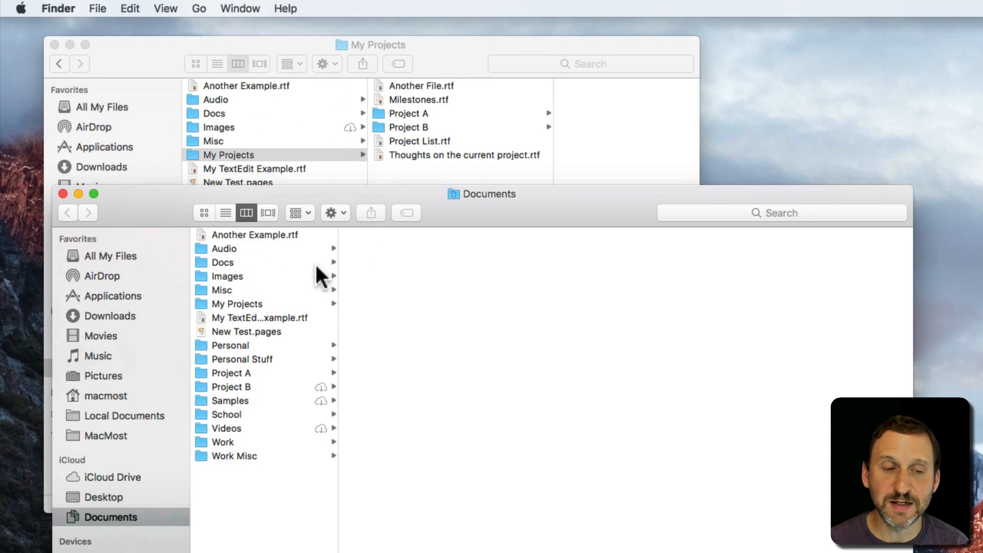
click(236, 304)
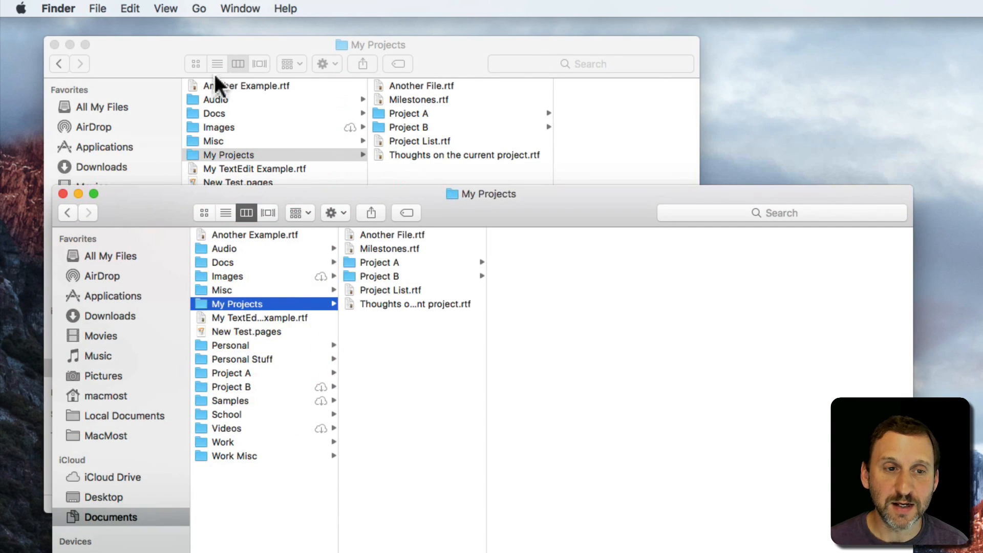
mouse_move(470, 146)
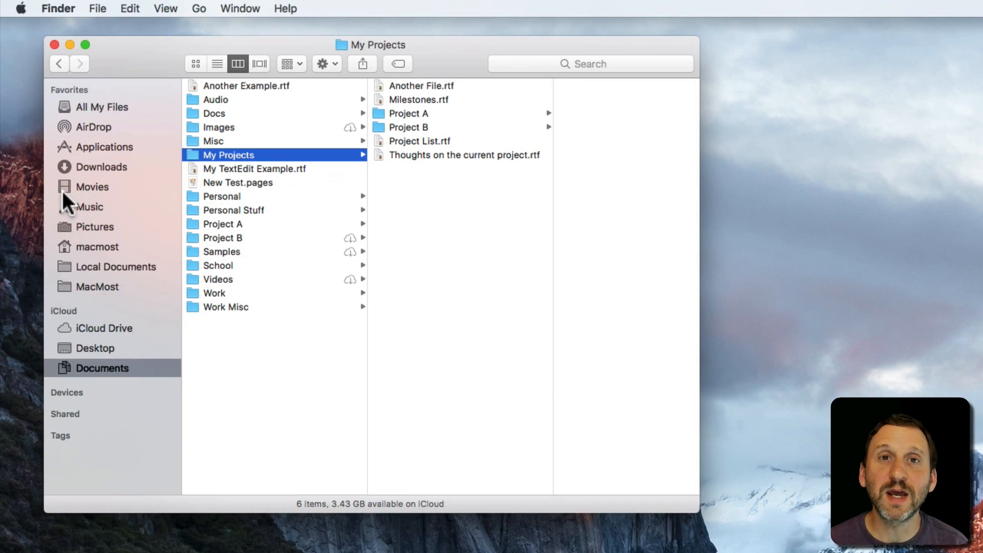
mouse_move(210, 367)
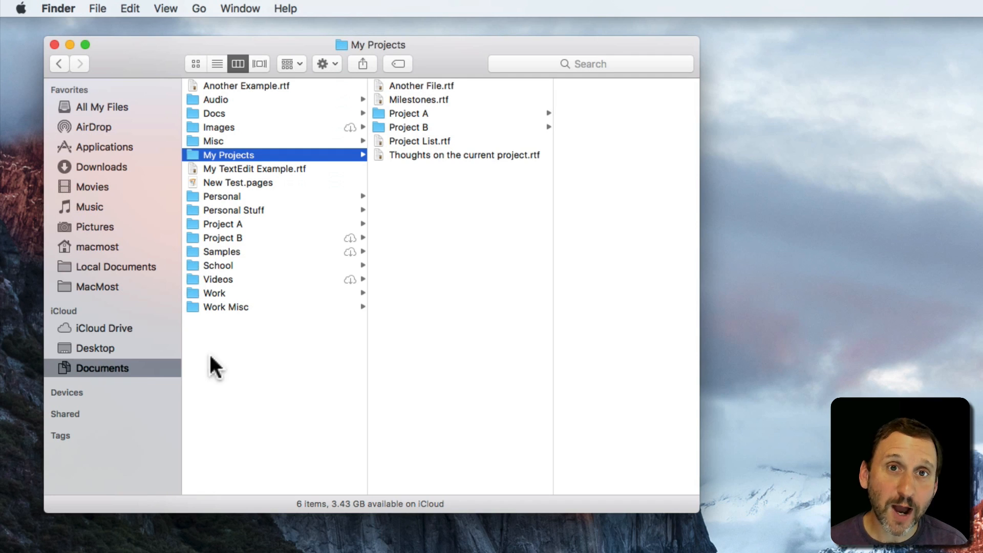
mouse_move(373, 373)
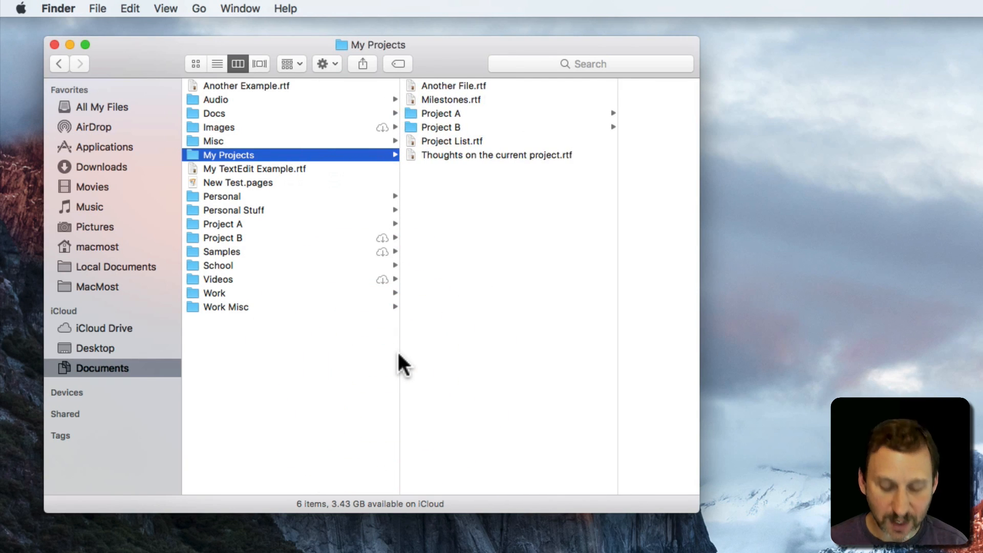
Step: Create a new Finder window on Documents via File > New Finder Window to check the wider default width
click(95, 9)
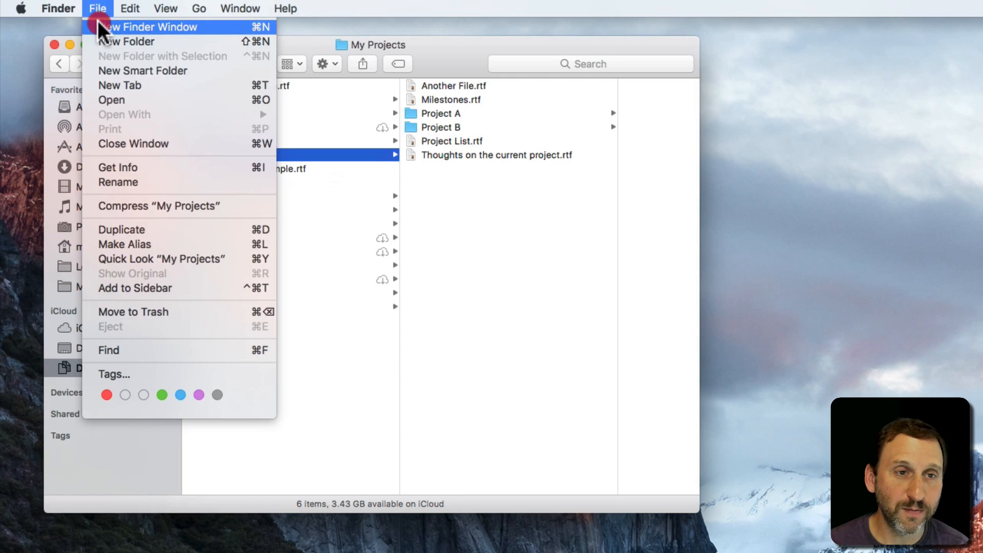
click(148, 27)
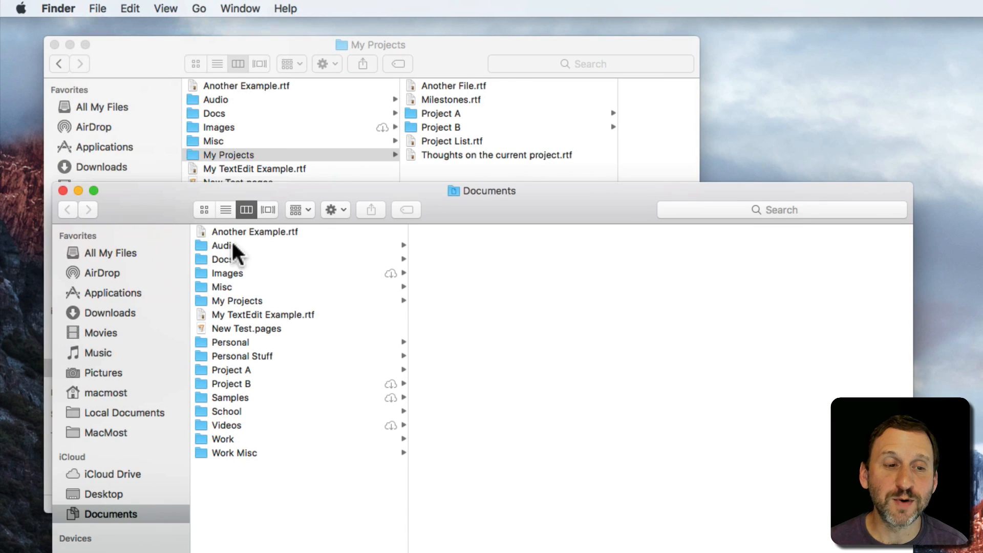